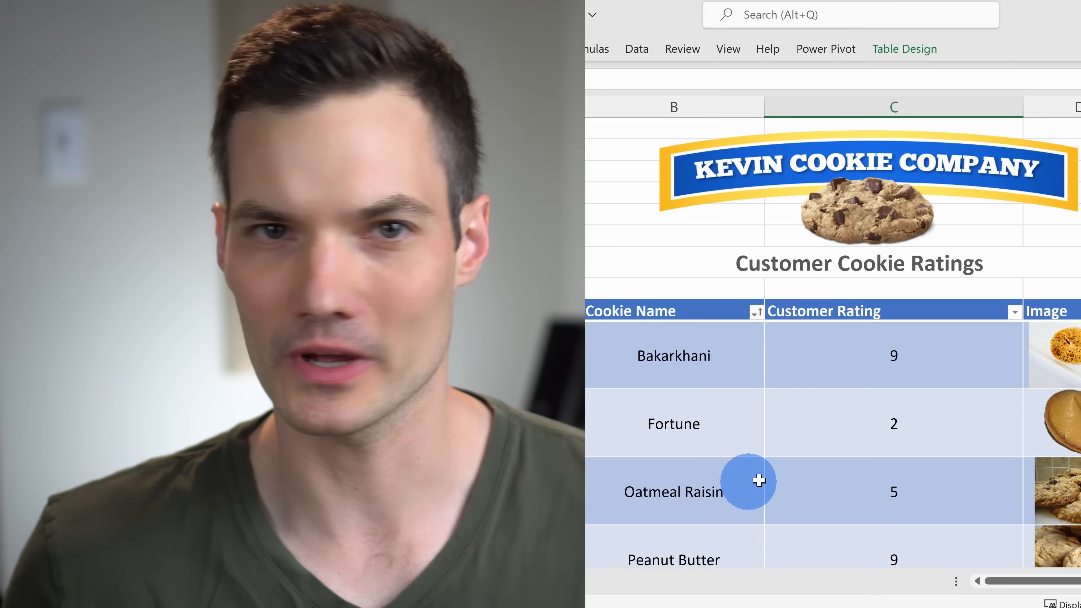
mouse_move(621, 247)
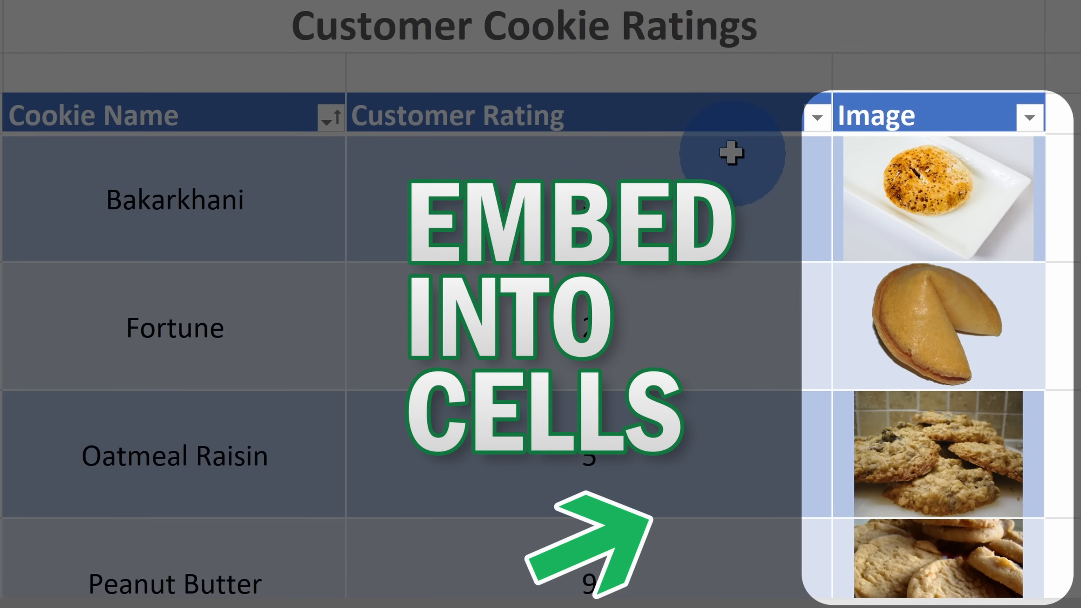
mouse_move(702, 80)
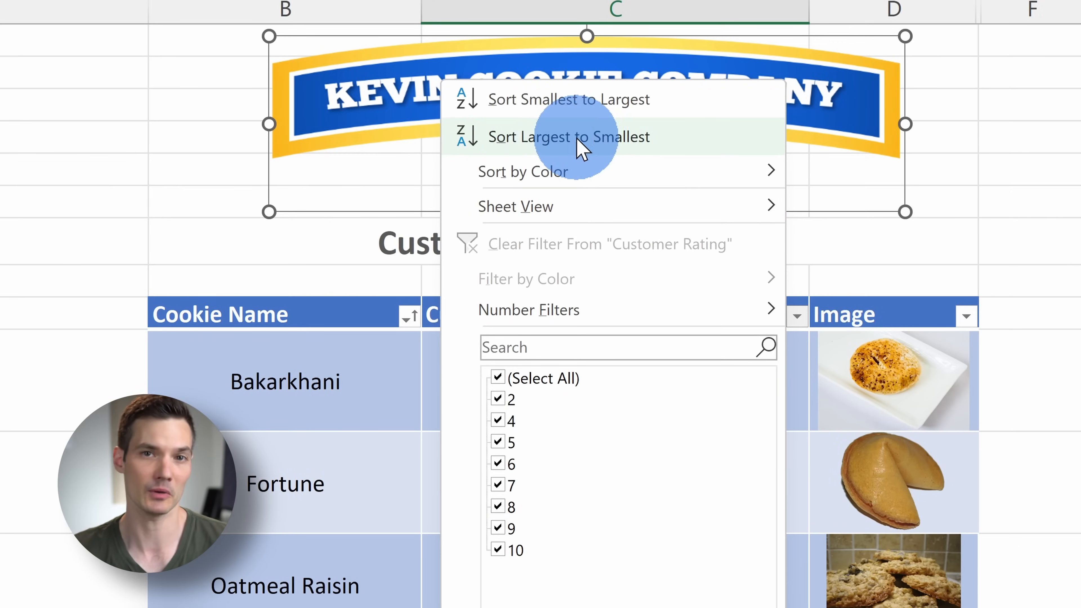
- Sort Customer Rating largest to smallest and scroll down through the sorted rows
click(568, 136)
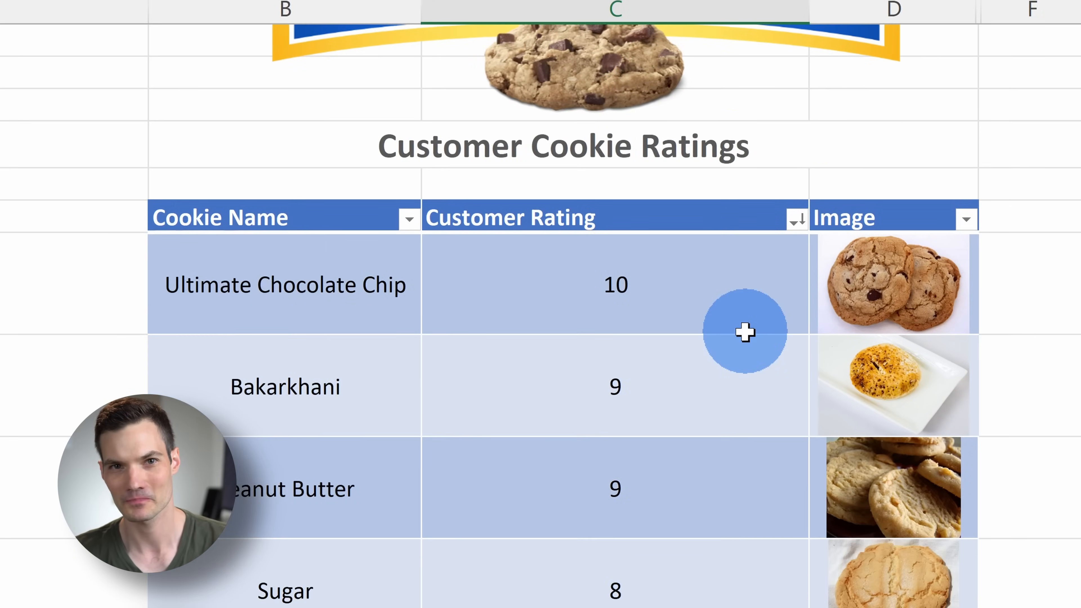
scroll(down, 3)
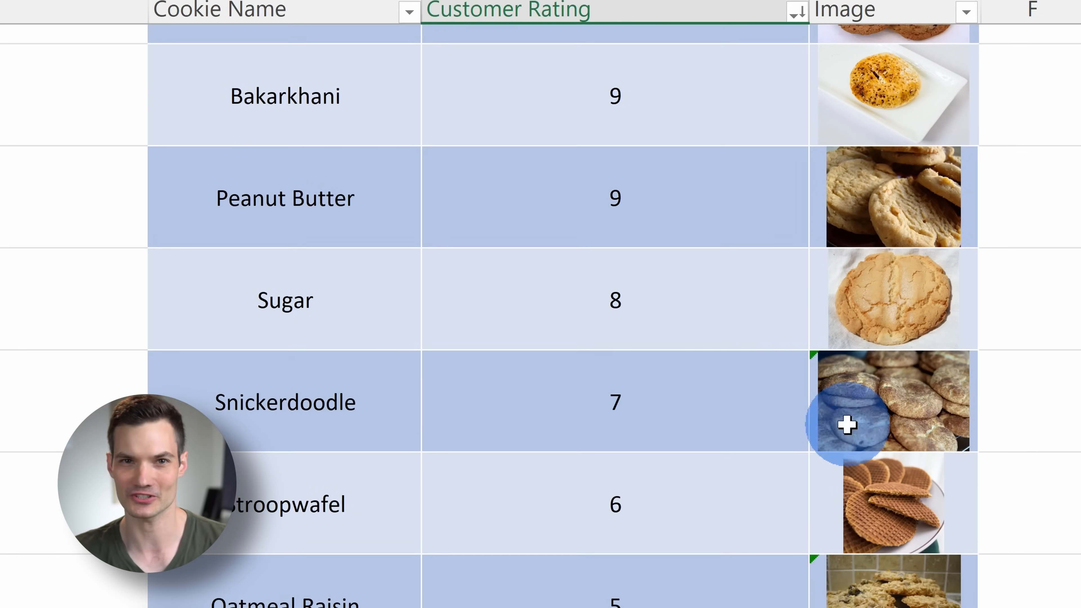
scroll(down, 3)
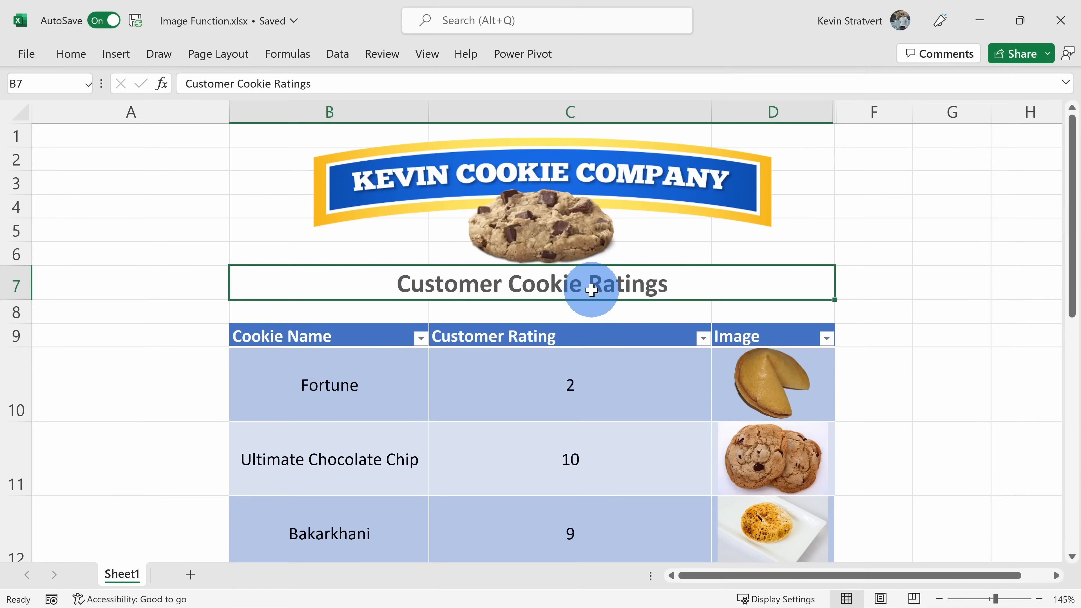
- Select the empty Image cell D14 beside Oatmeal Raisin
scroll(down, 3)
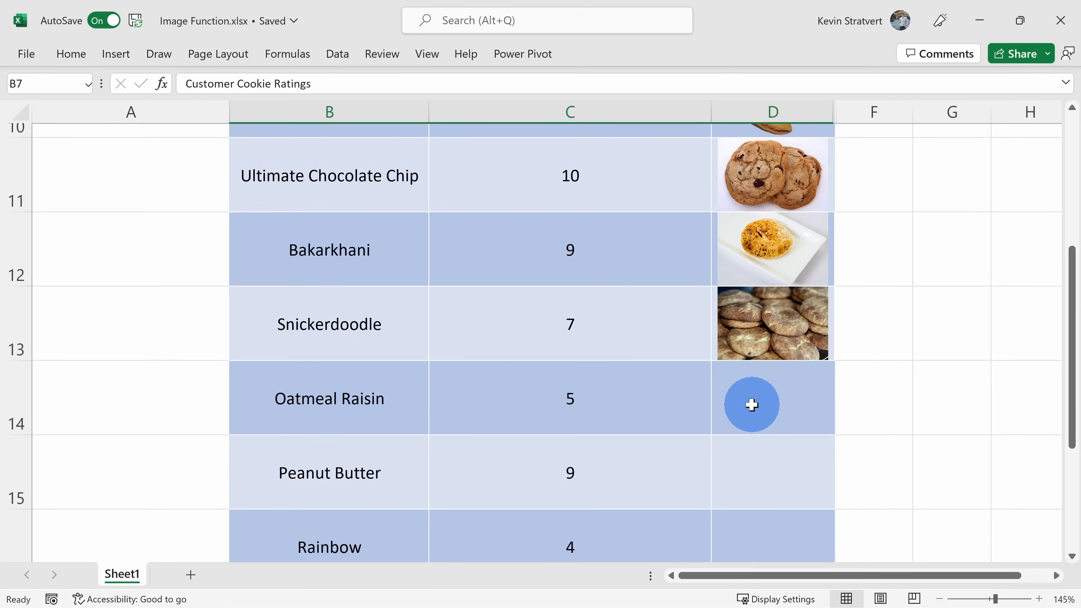
click(771, 404)
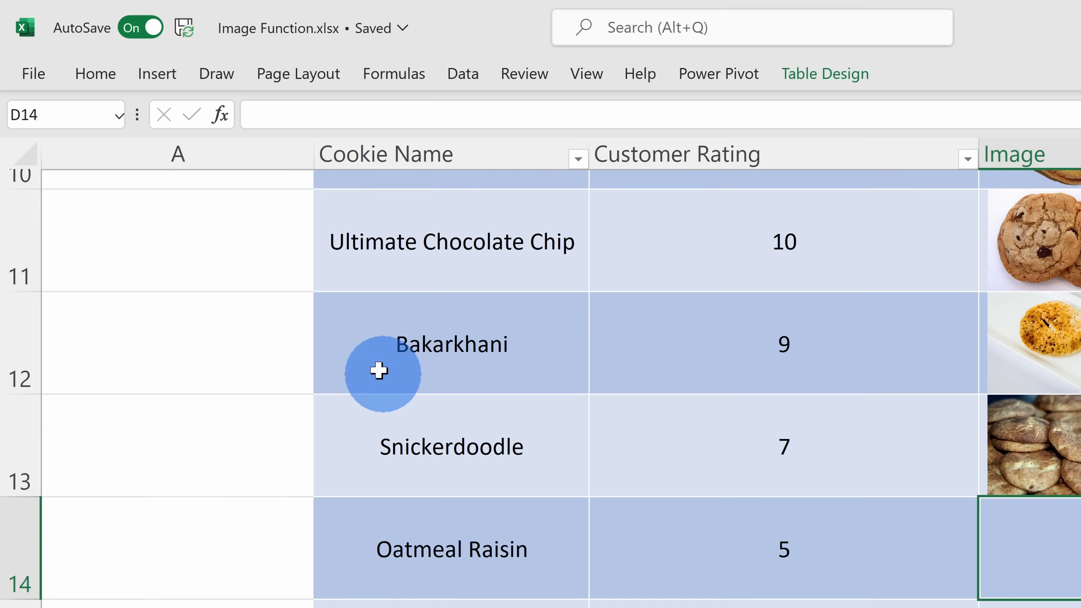
mouse_move(220, 114)
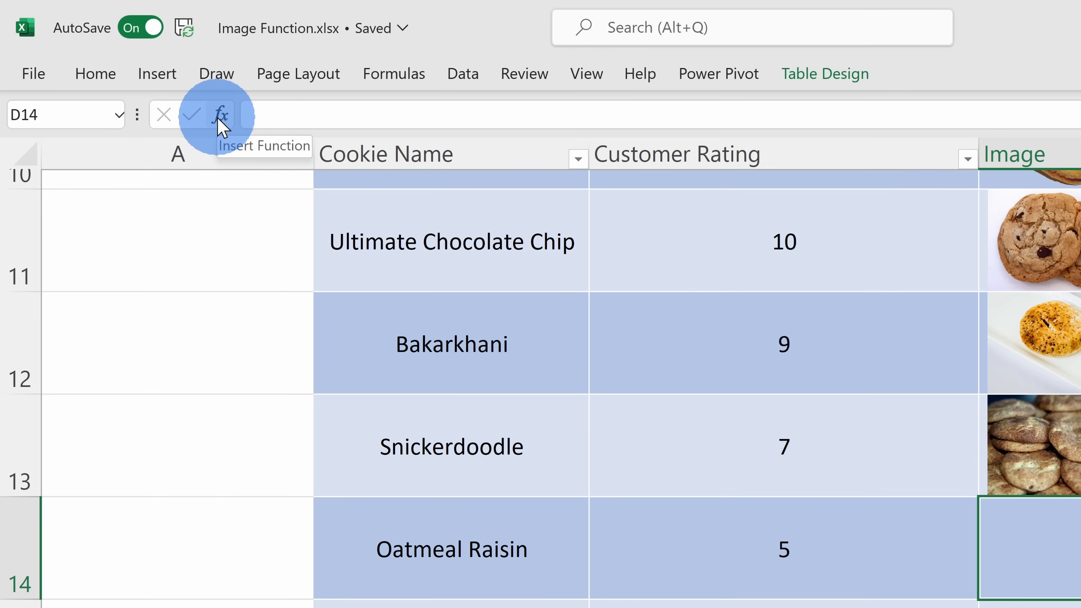
- Search Insert Function for 'image' and choose the IMAGE function for the cell
click(221, 115)
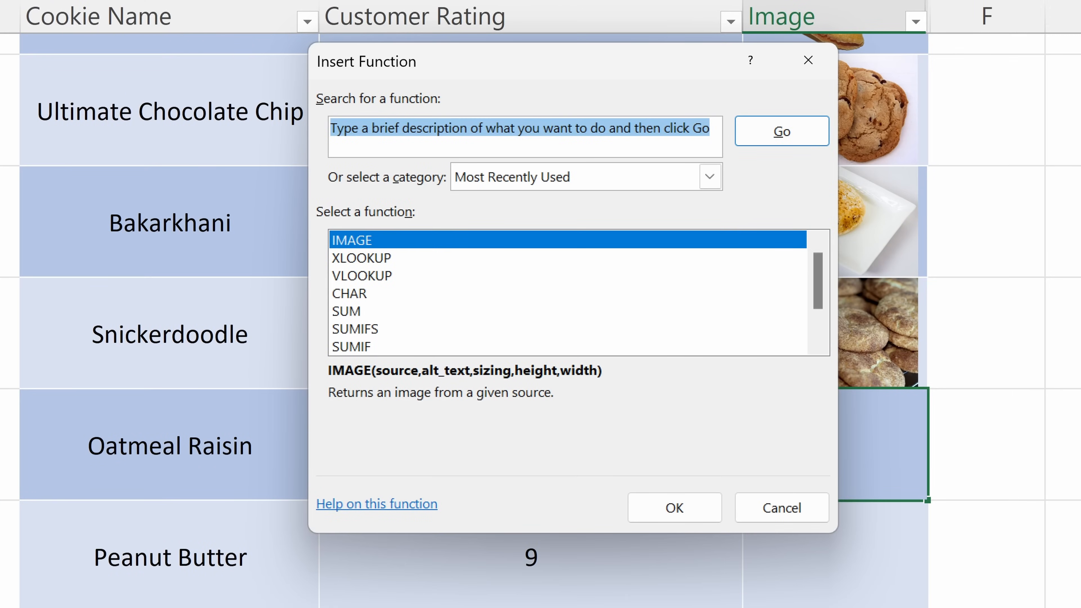
mouse_move(410, 173)
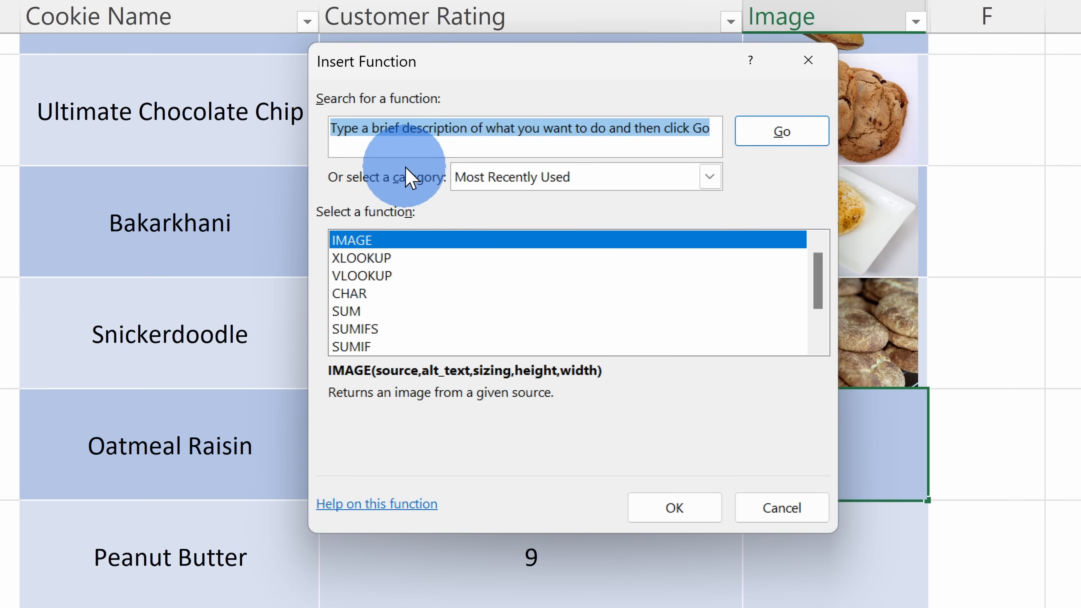
text(image)
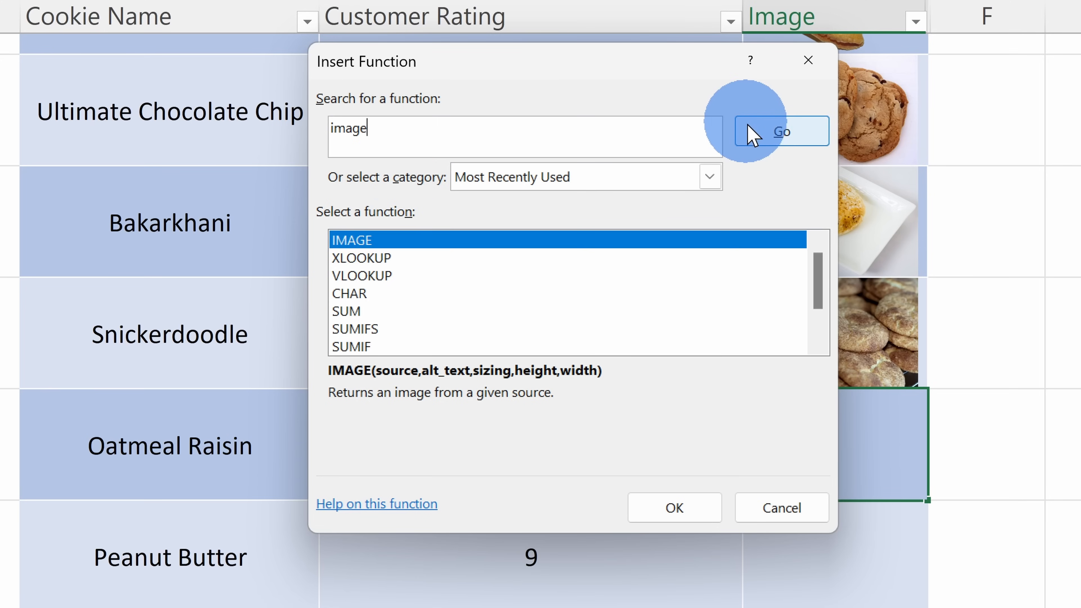
click(781, 132)
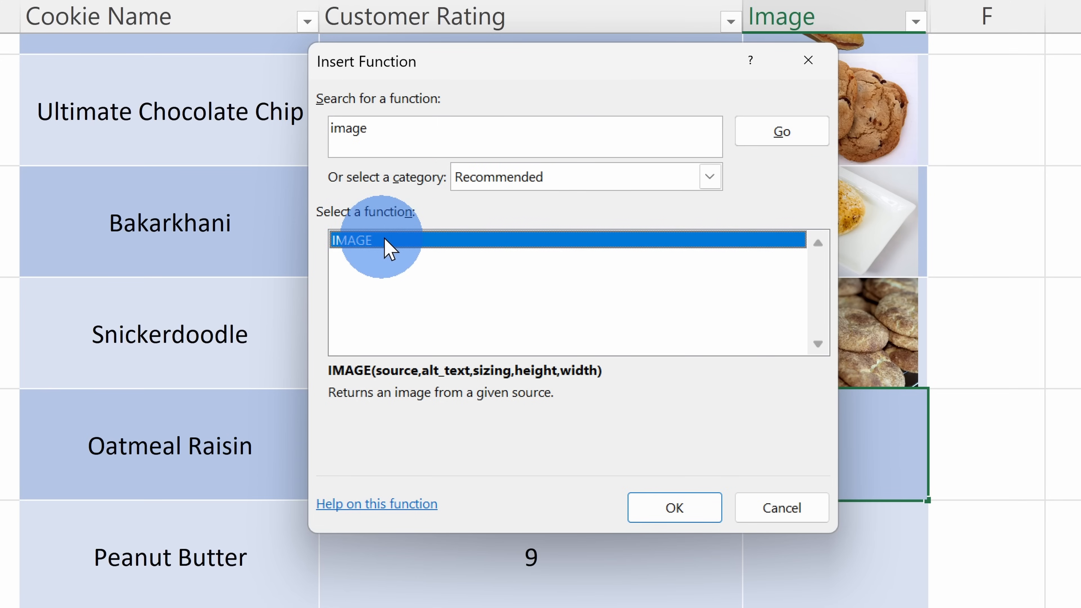
click(672, 507)
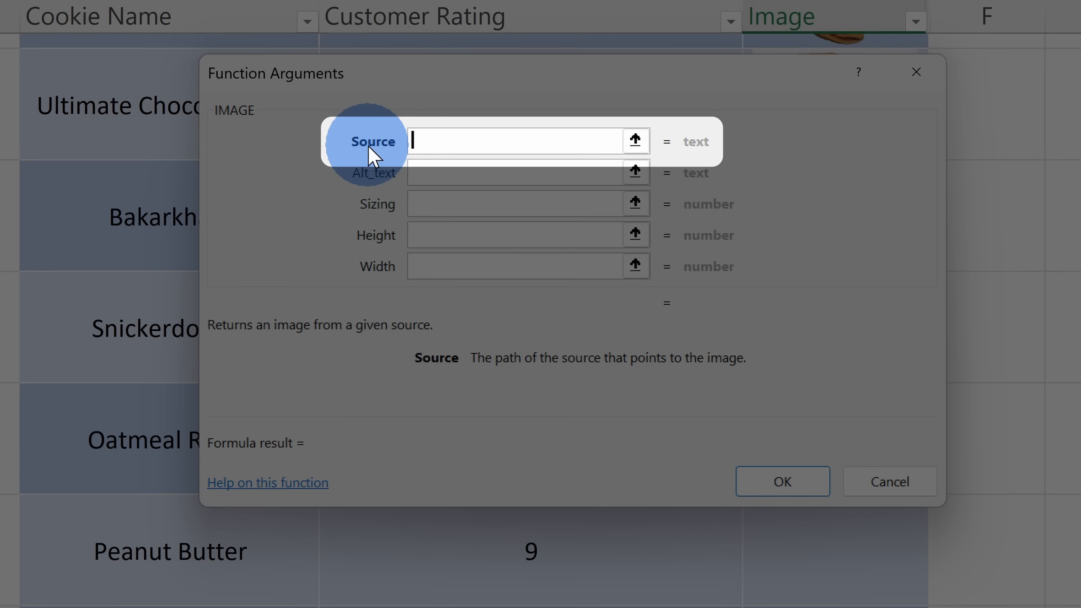
mouse_move(340, 157)
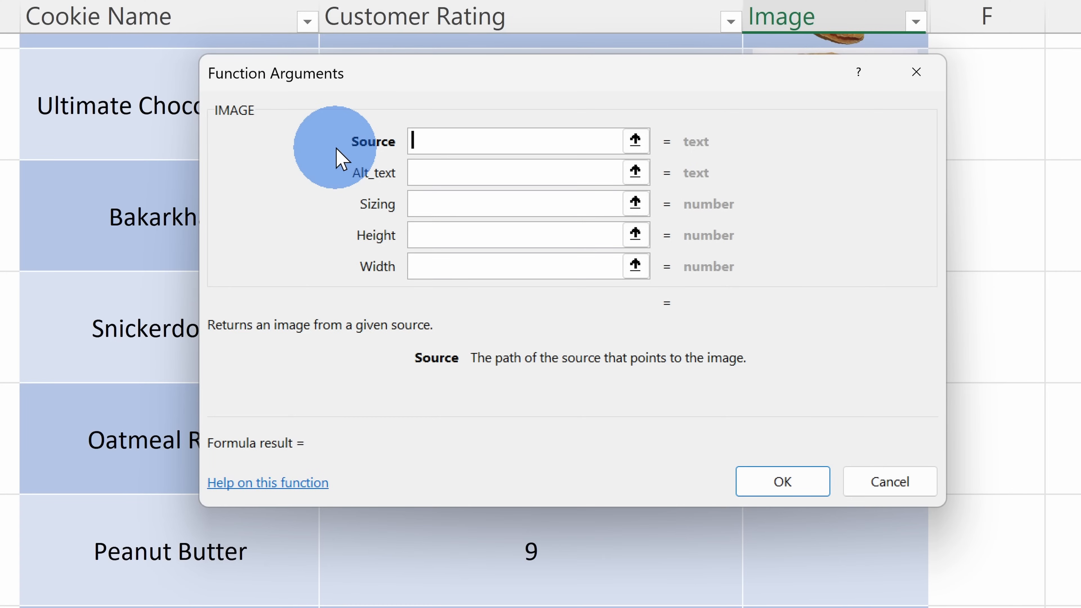
mouse_move(366, 152)
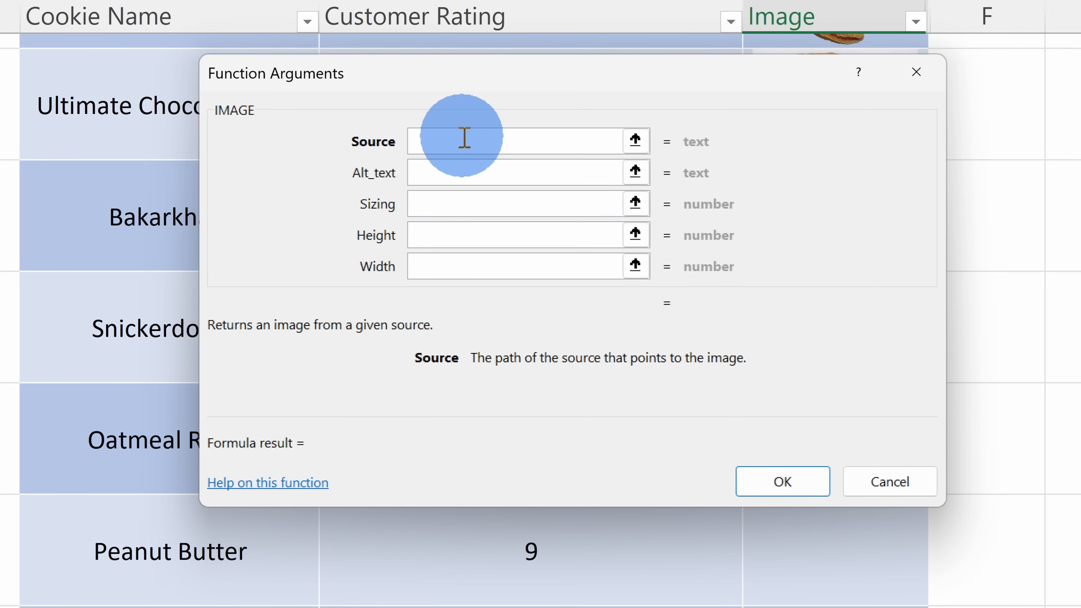
mouse_move(483, 376)
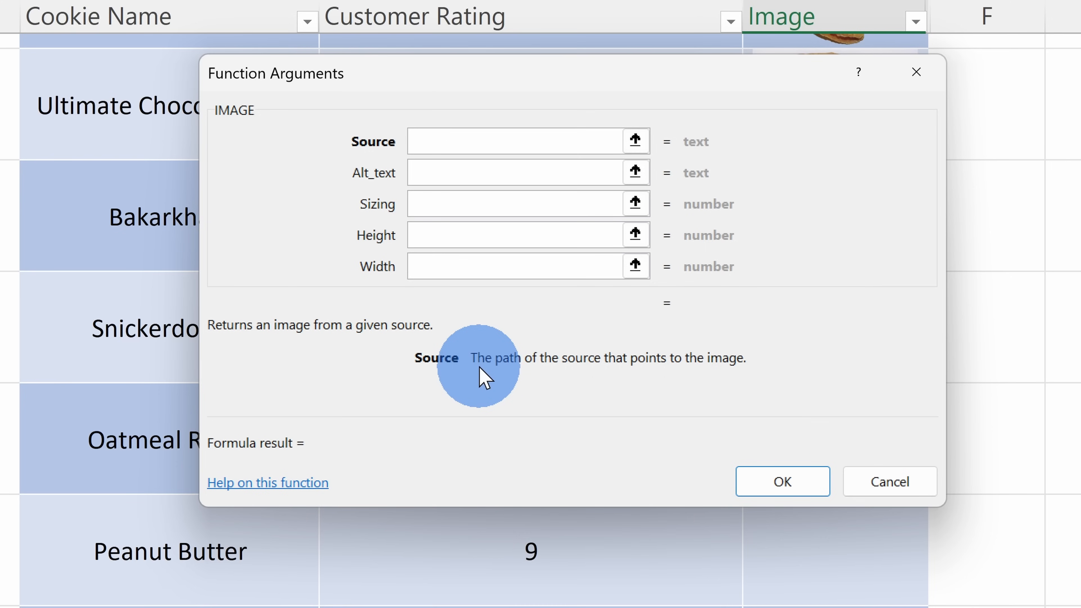
- Enter the oatmeal cookie photo URL (...C_and_chocolate_chips.jpg) as the IMAGE Source and confirm
click(516, 142)
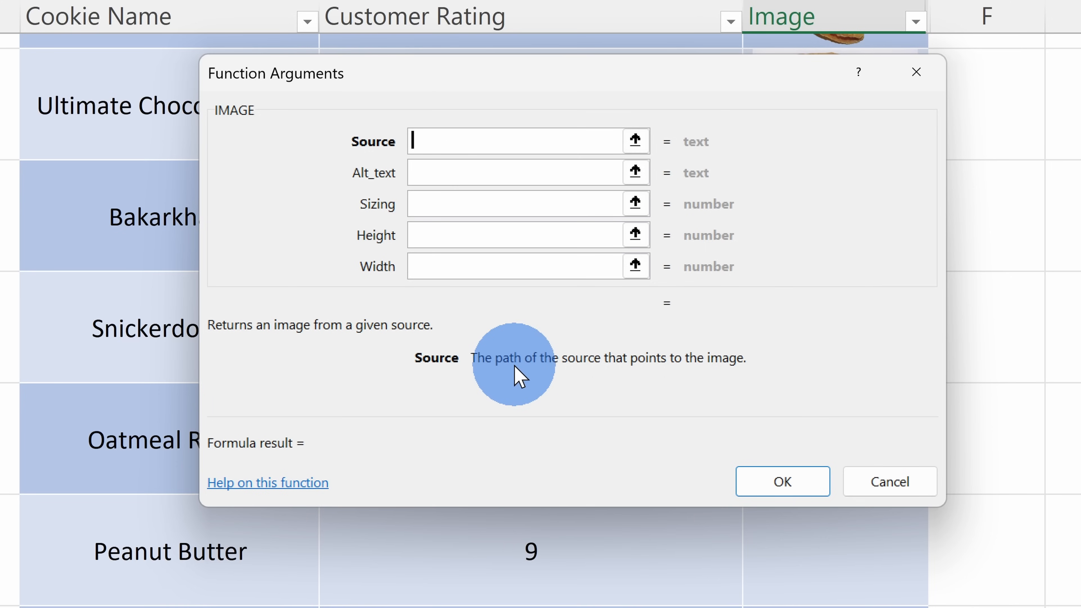
mouse_move(681, 374)
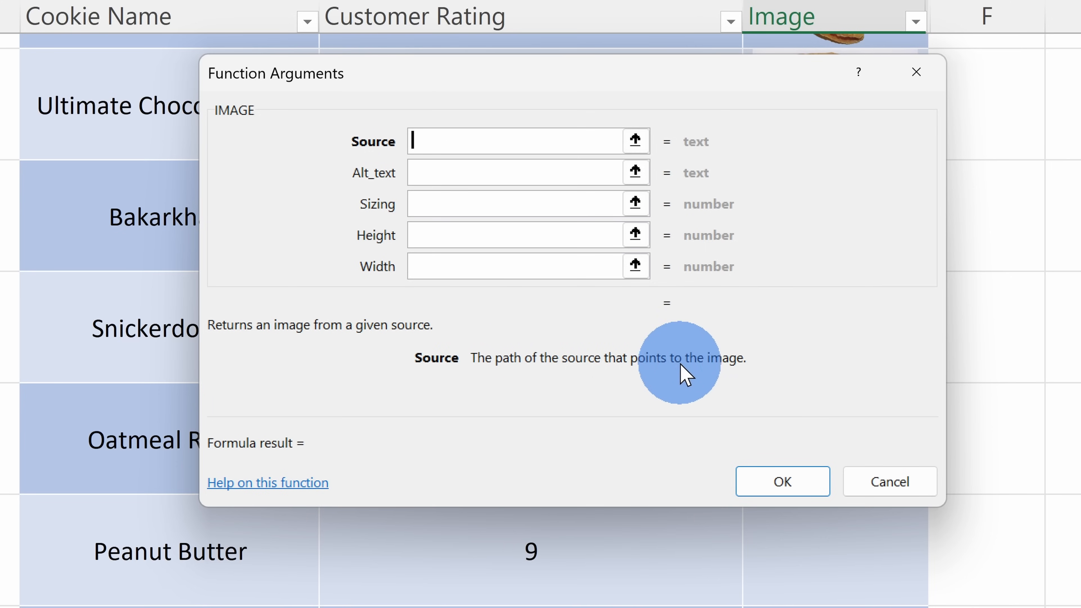
mouse_move(460, 167)
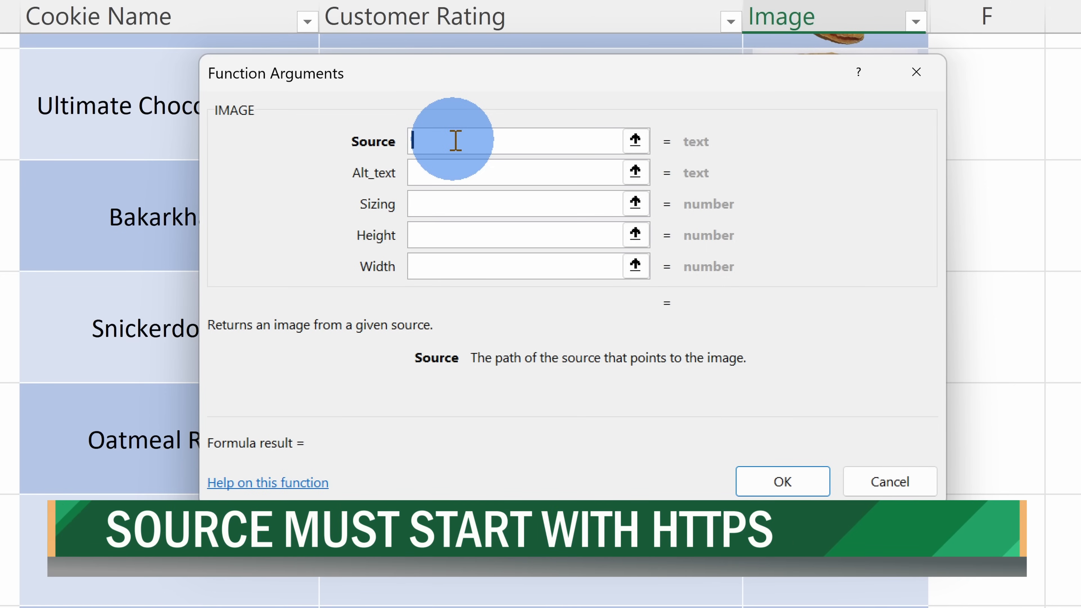
text(C_and_chocolate_chips.jpg)
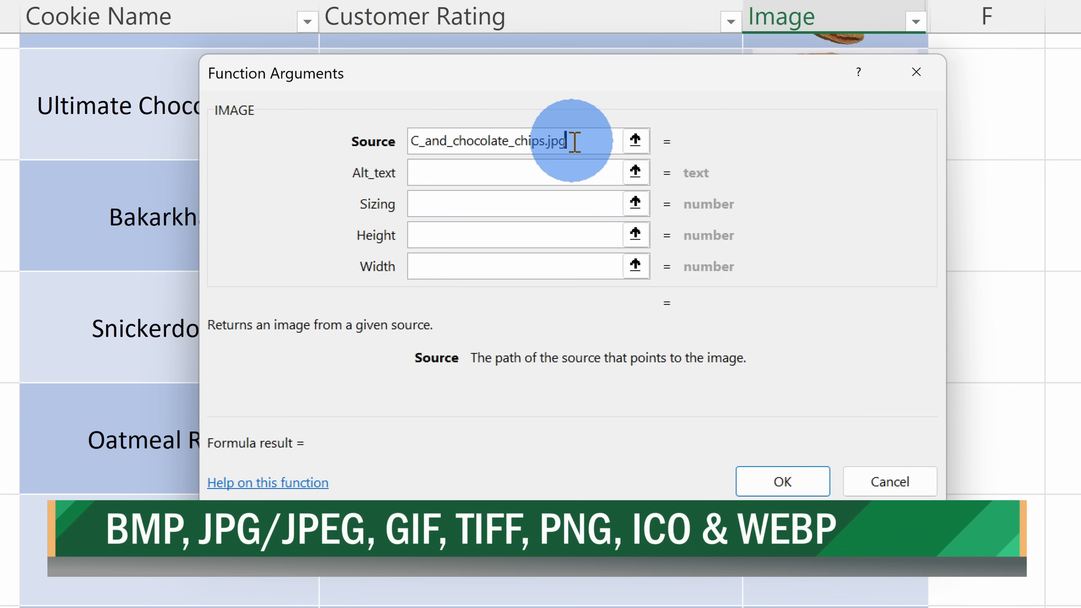
mouse_move(386, 300)
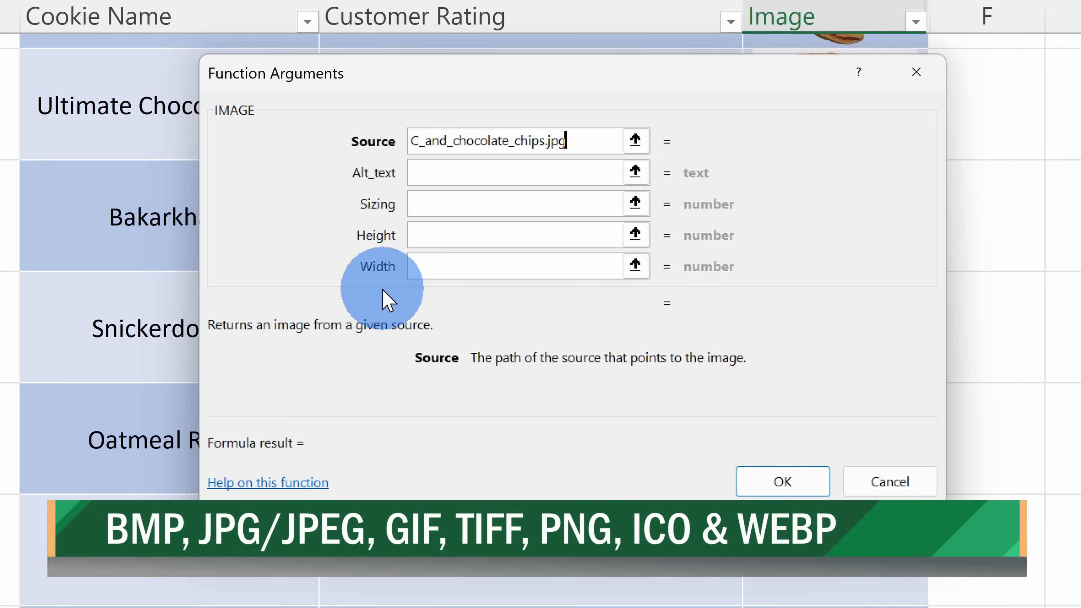
mouse_move(386, 217)
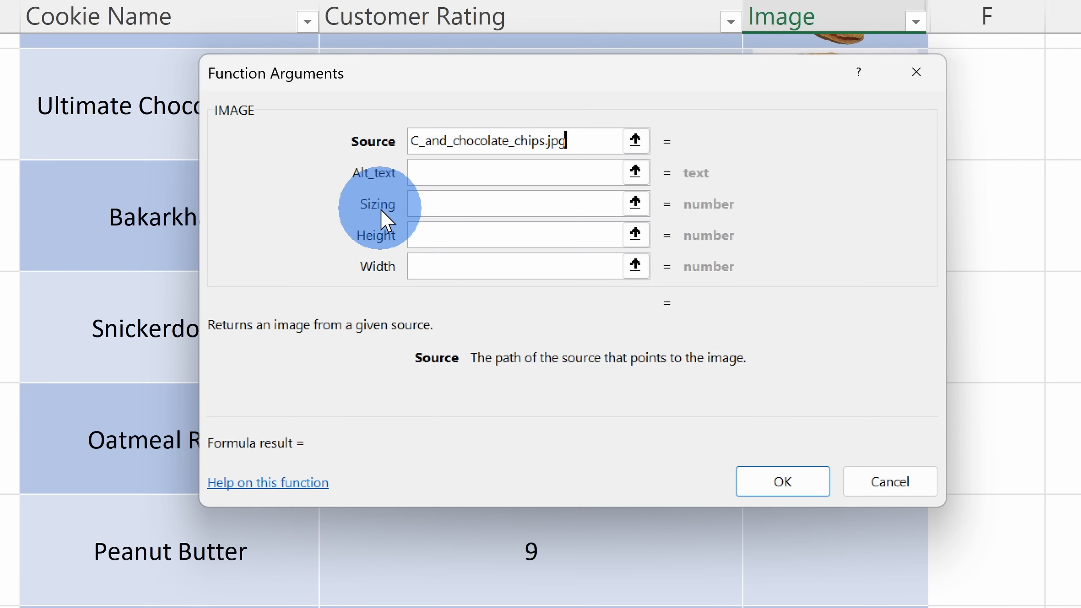
click(782, 480)
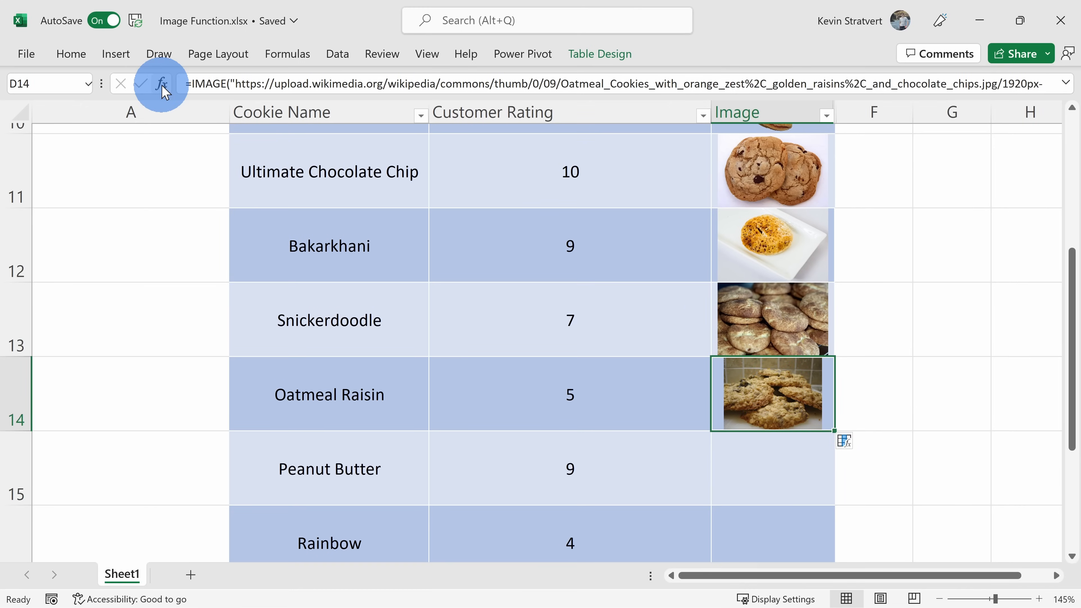
- Set the IMAGE formula's Alt_text to 'Oatmeal Raisin cookies' and confirm the arguments
click(162, 83)
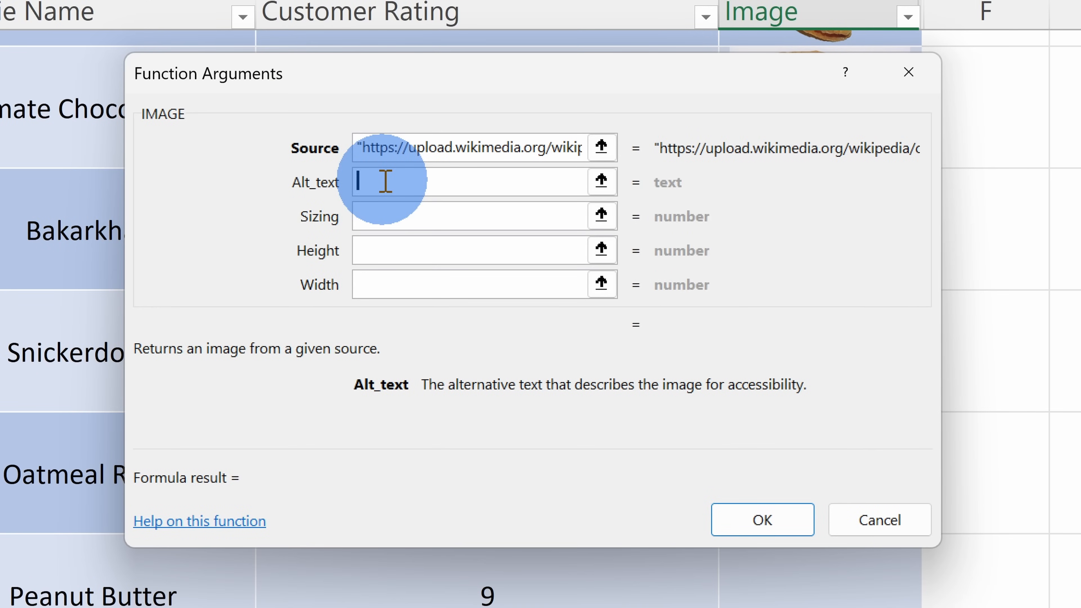
text(Oatmeal)
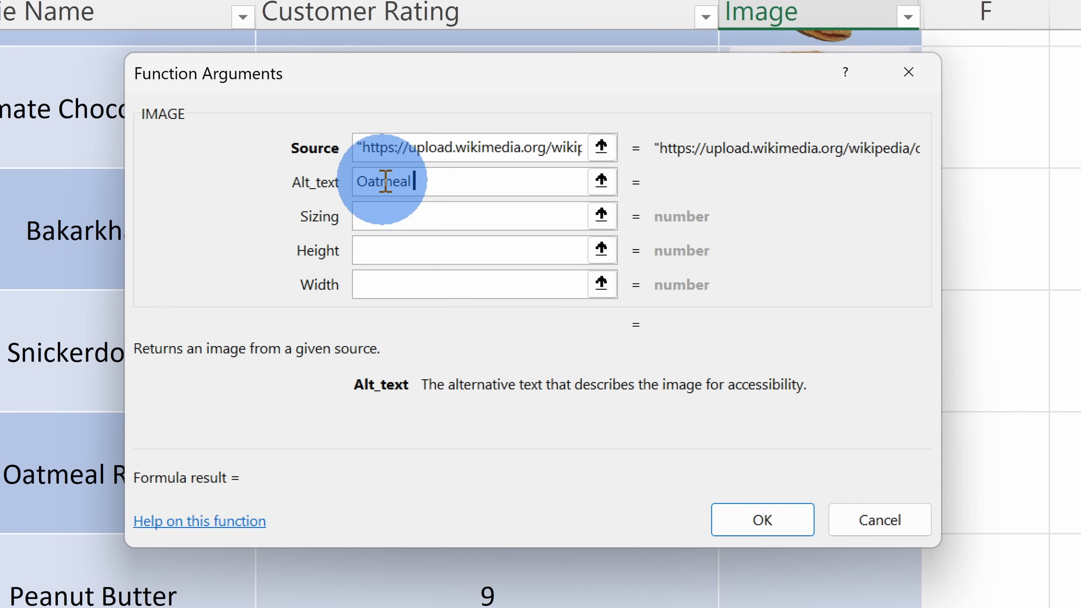
text(Raisin cookies)
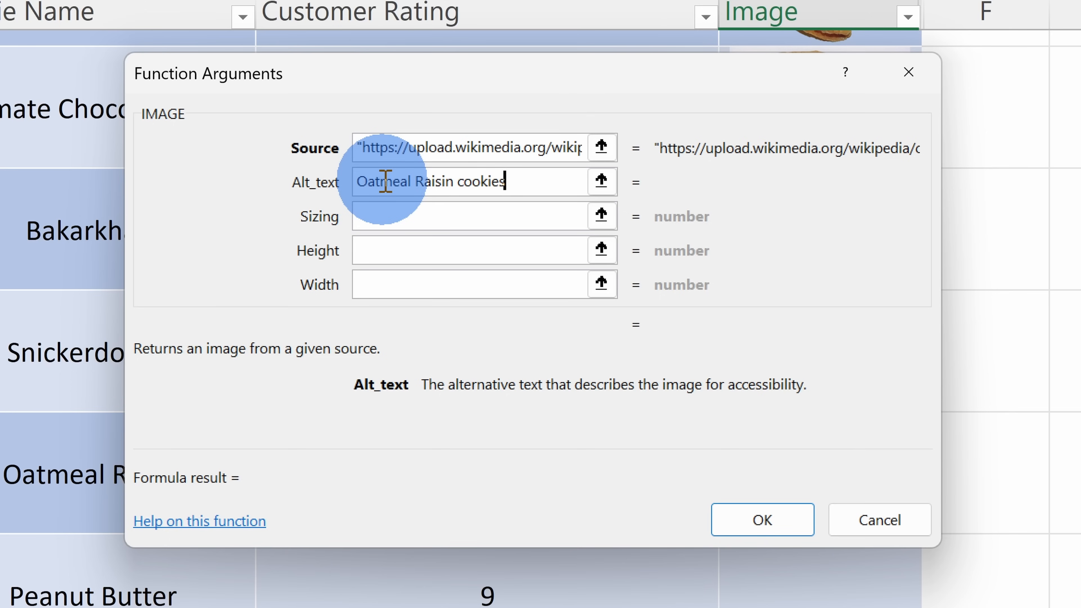
mouse_move(324, 227)
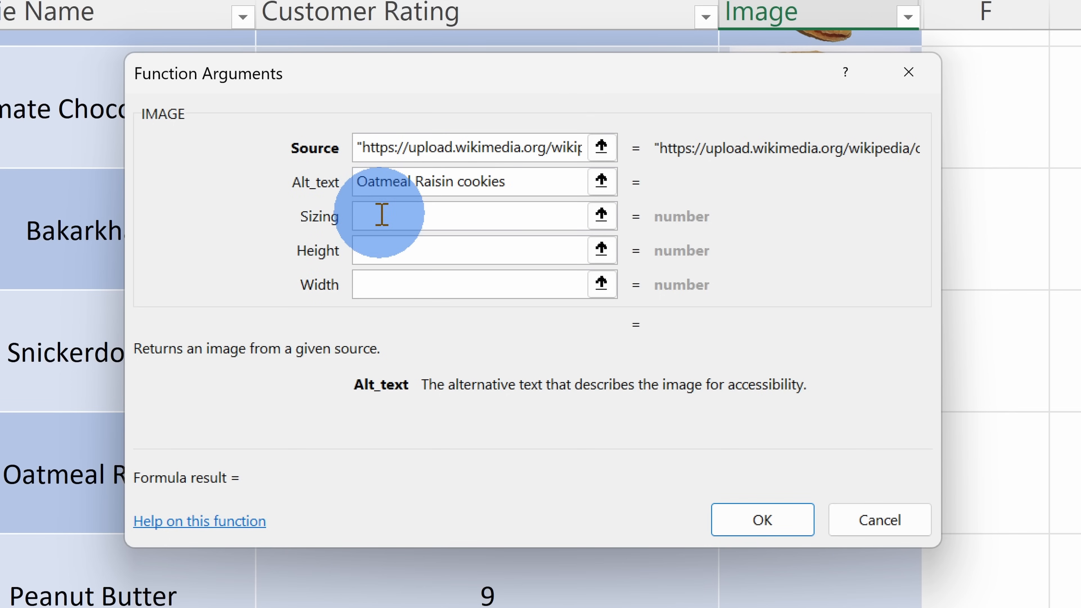
click(482, 215)
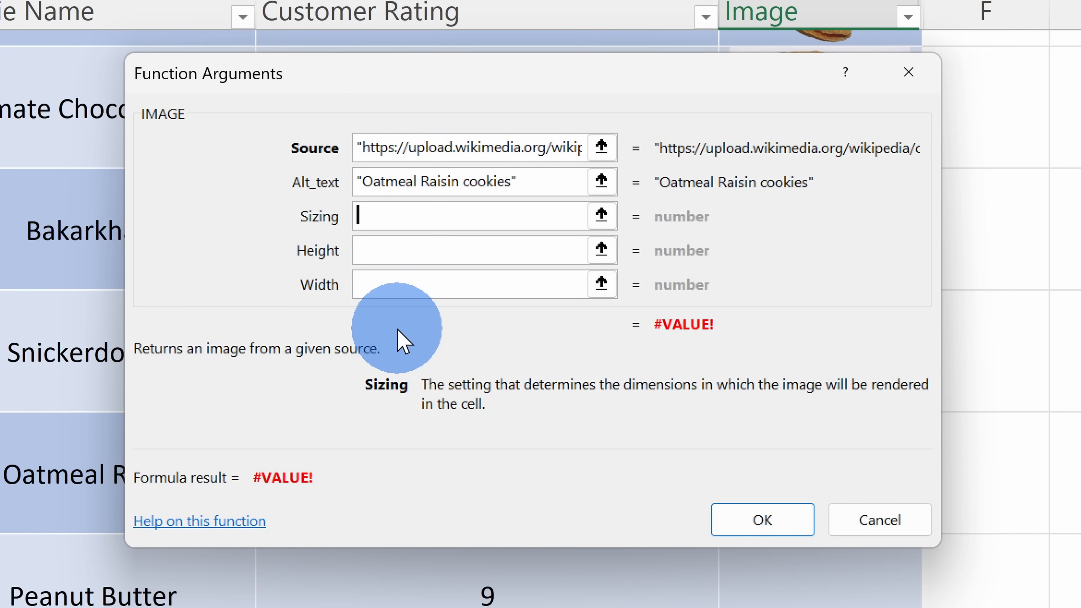
click(761, 519)
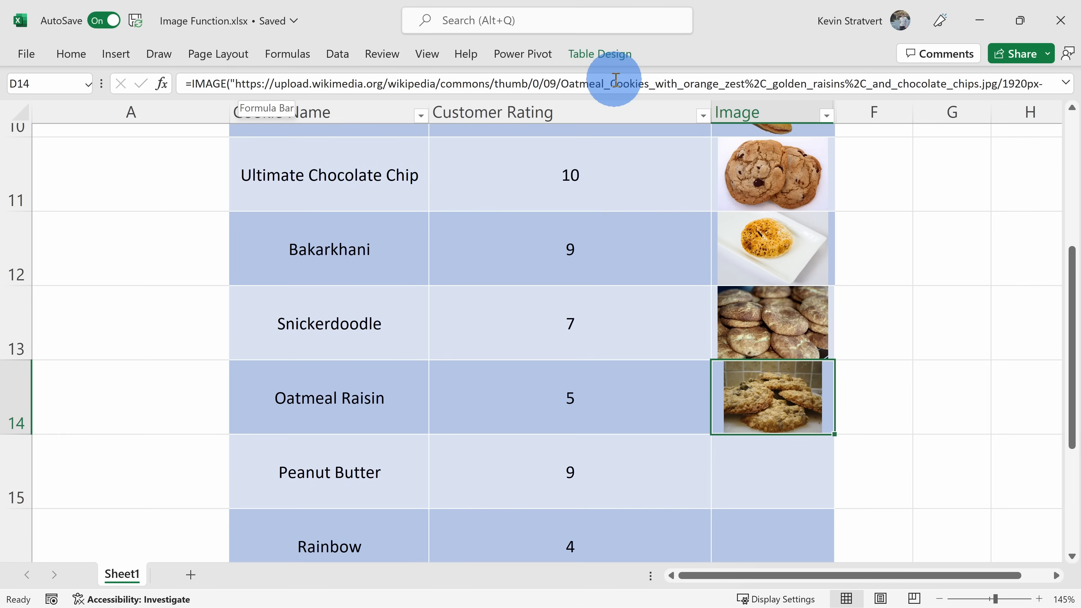
mouse_move(871, 126)
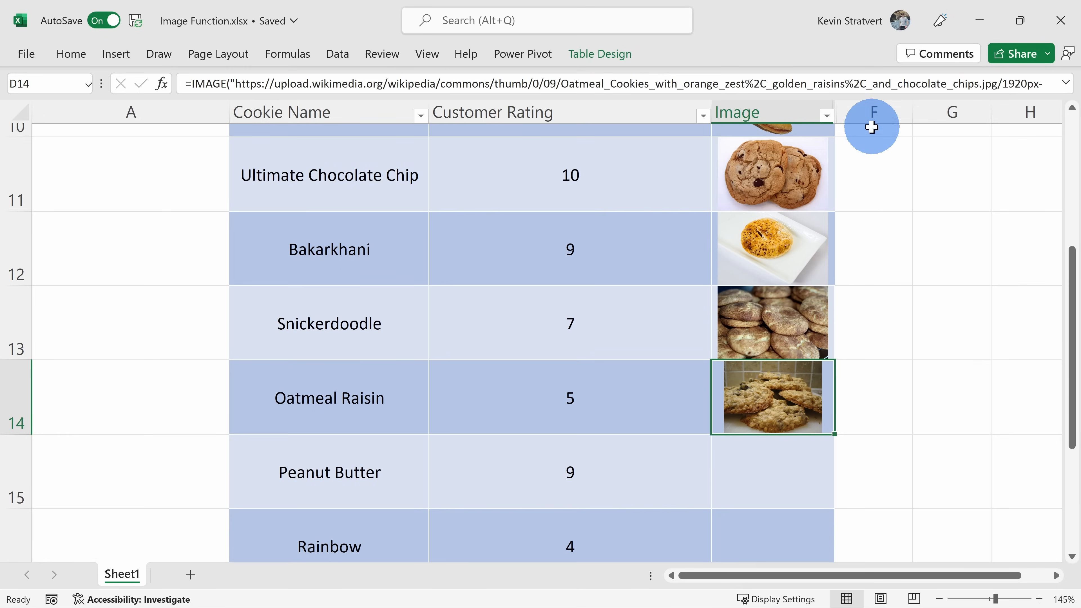
- Select columns D through F surrounding hidden column E
click(771, 112)
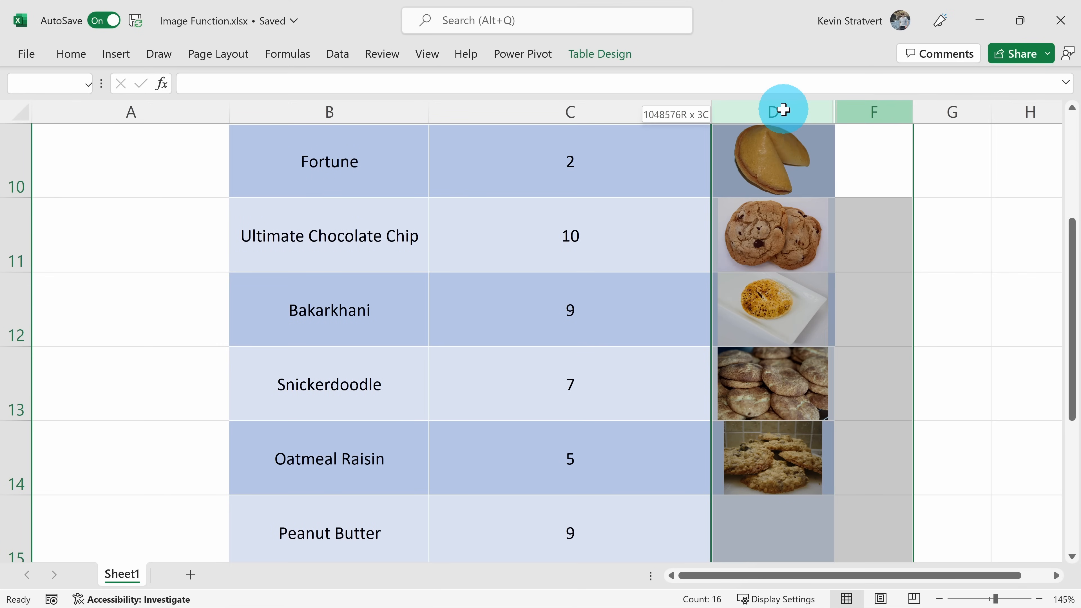
- Unhide the URL column between the Image column and column F
right_click(771, 111)
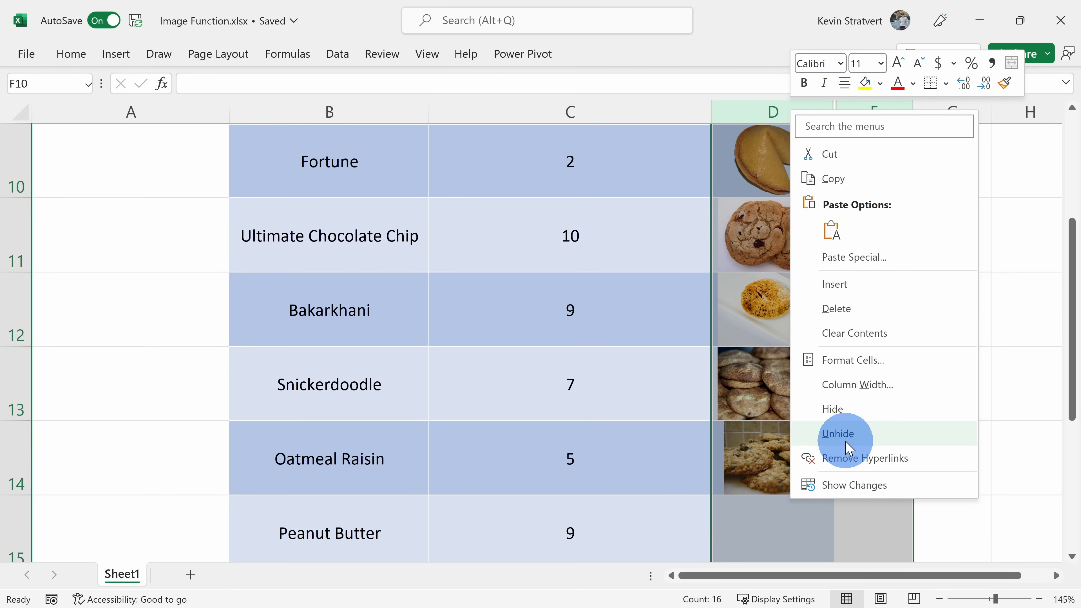
click(839, 433)
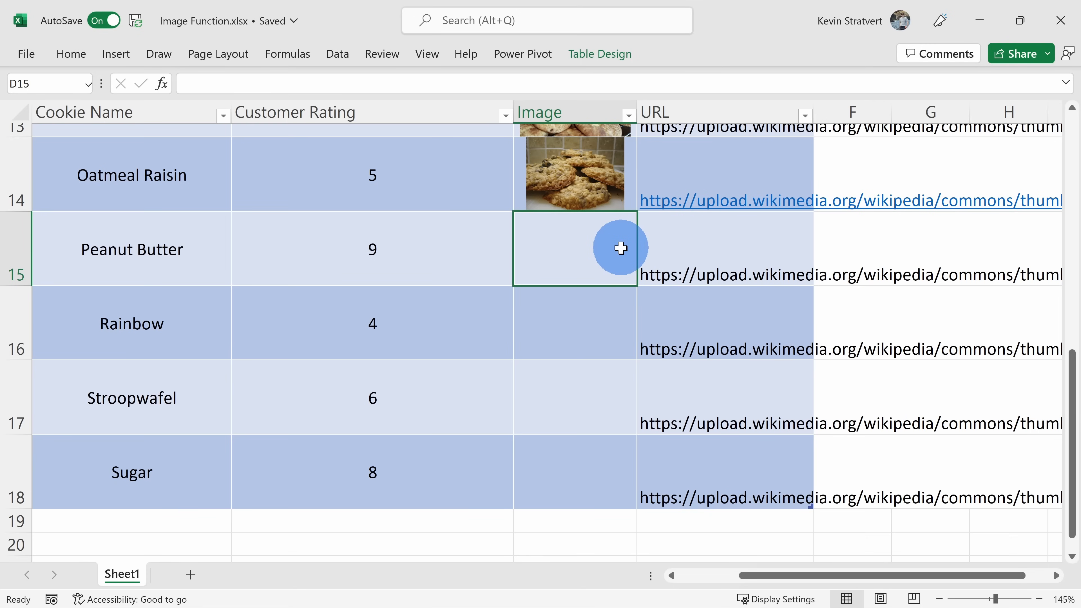
- Enter =IMAGE( referencing the row's URL cell so Peanut Butter shows its picture
text(=image)
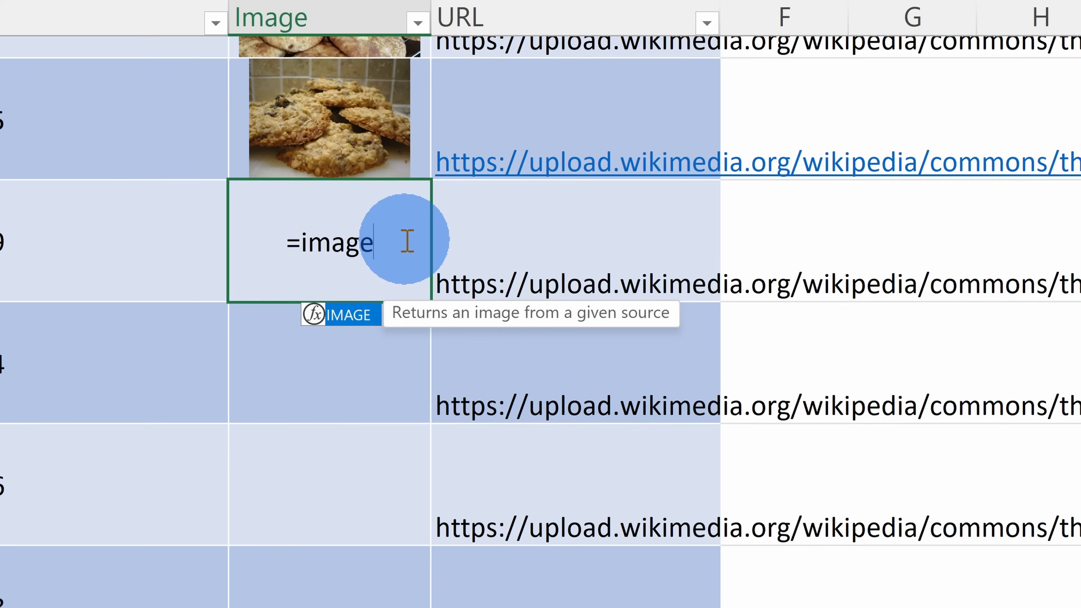
text(()
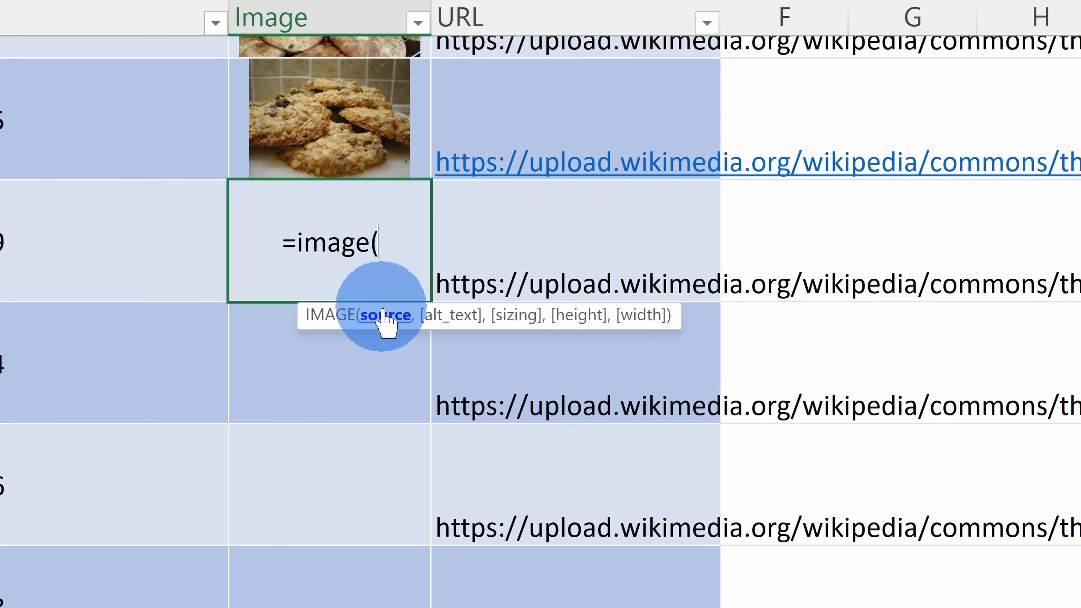
mouse_move(445, 248)
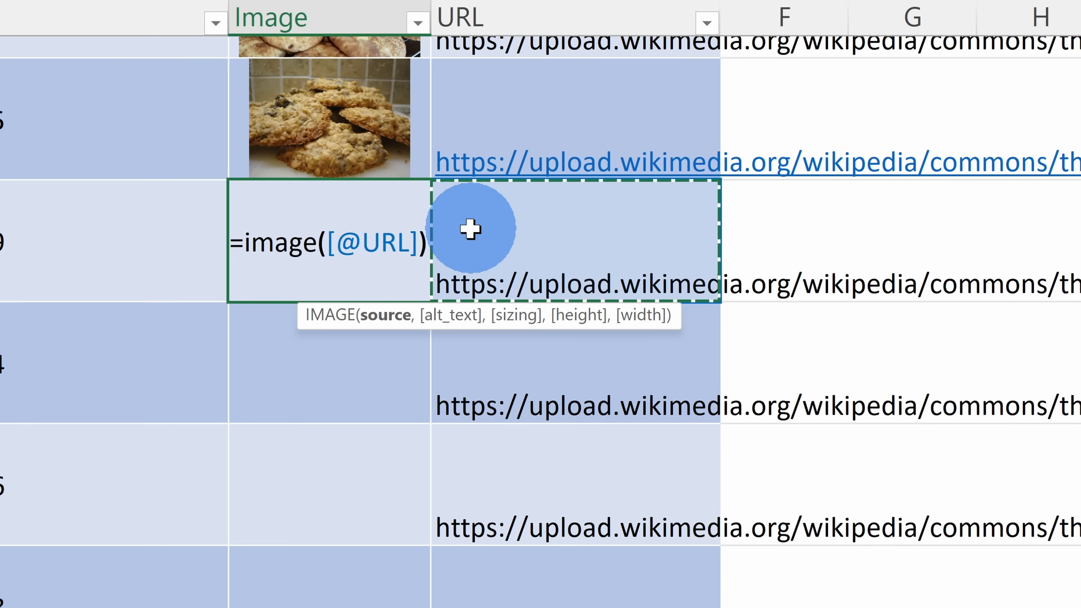
key(Return)
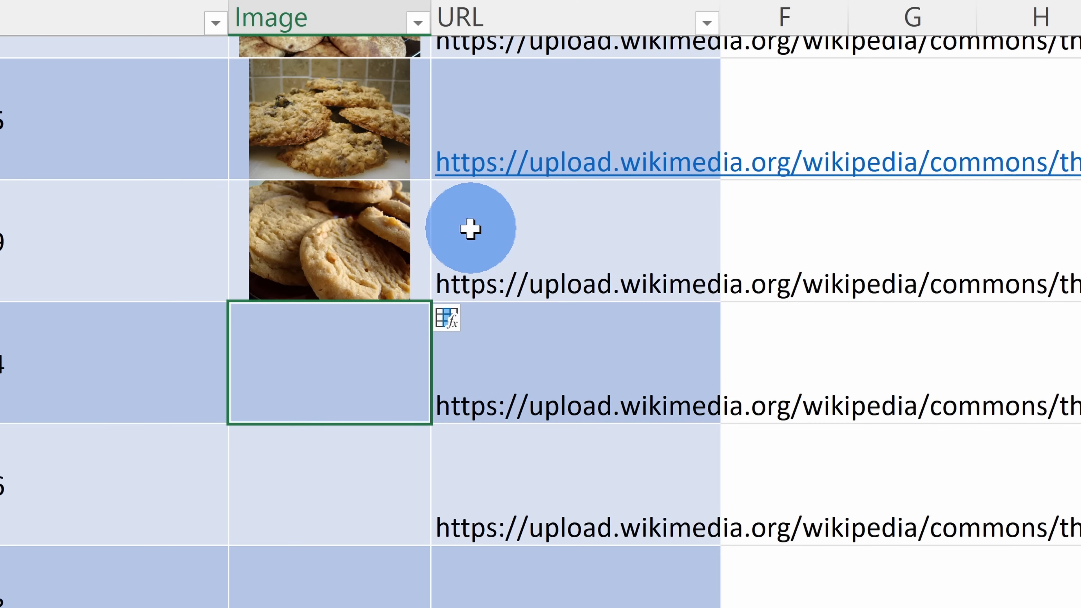
scroll(left, 3)
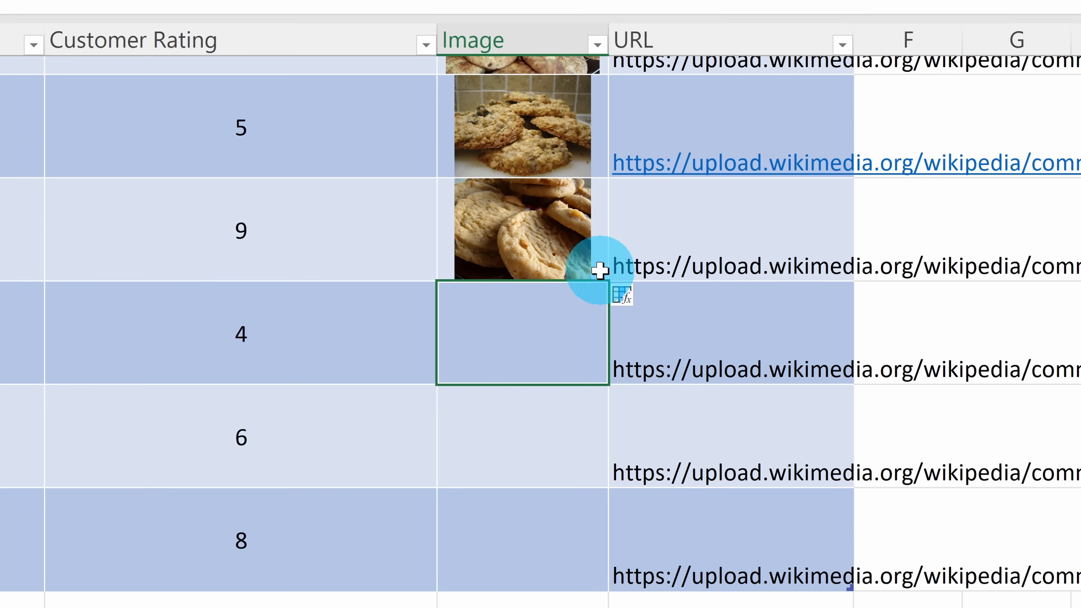
- Overwrite the column with the IMAGE formula so Rainbow, Stroopwafel and Sugar show pictures
click(521, 230)
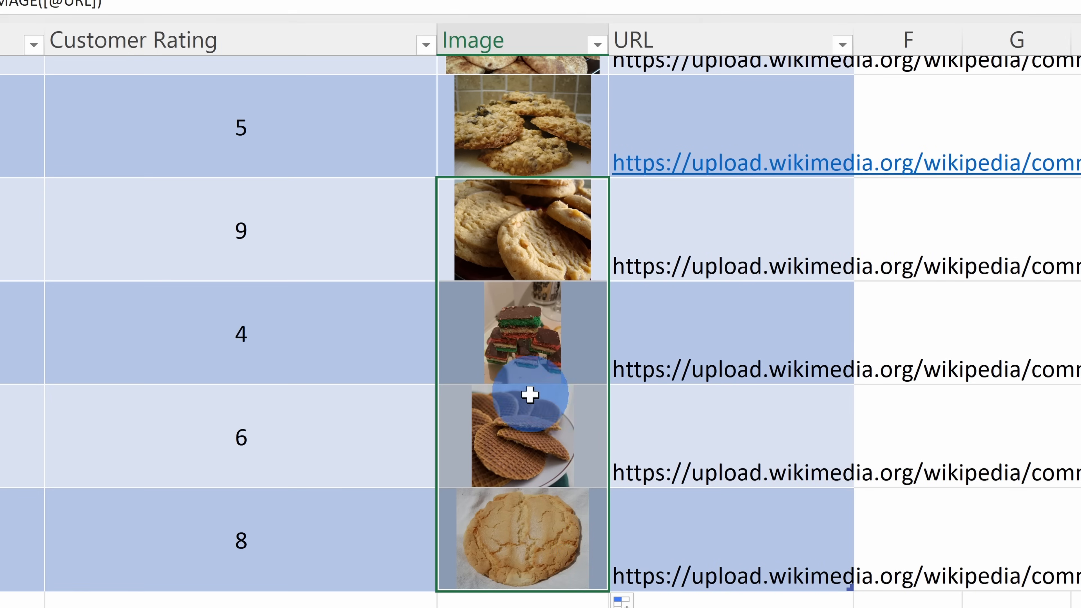
mouse_move(295, 313)
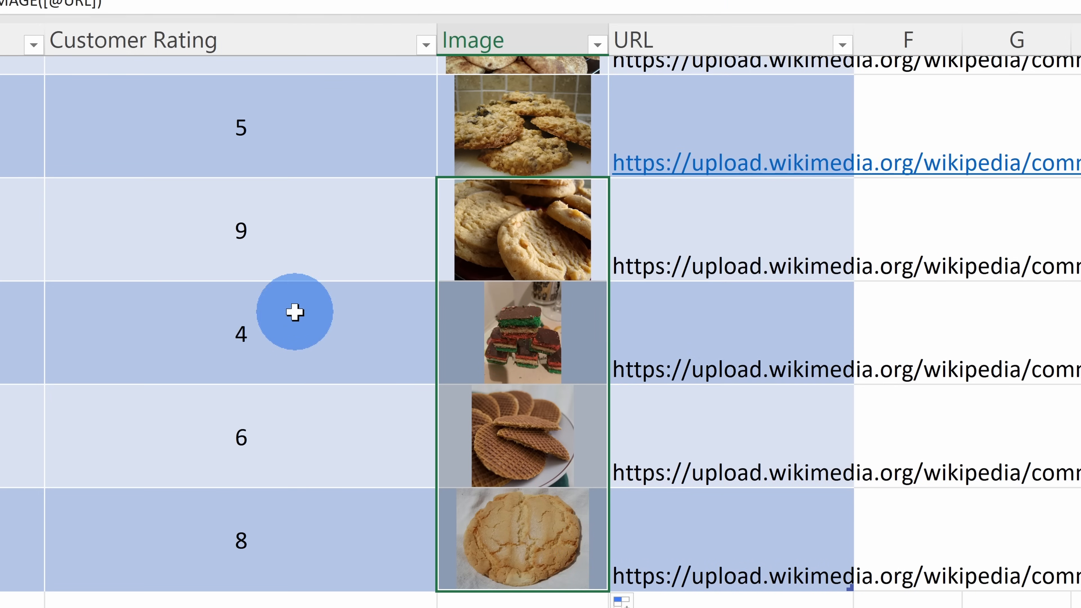
mouse_move(297, 280)
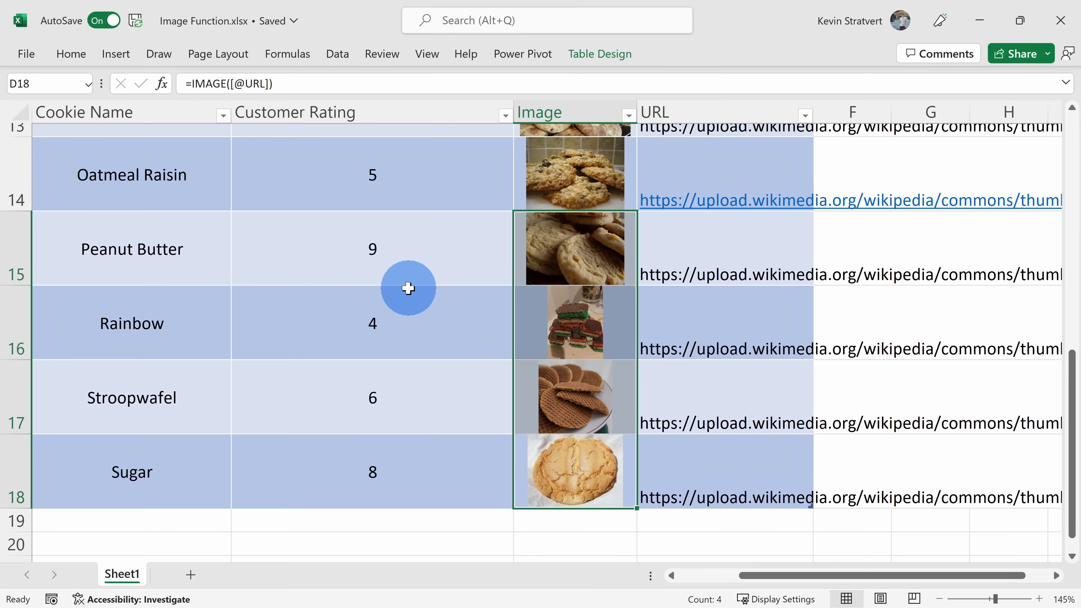
mouse_move(587, 219)
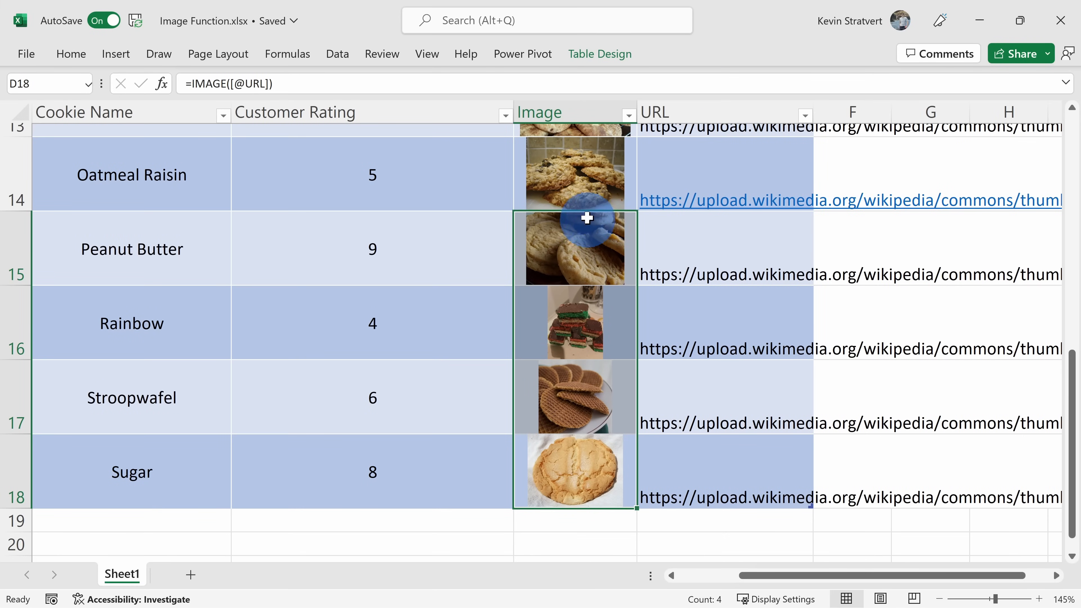
mouse_move(457, 370)
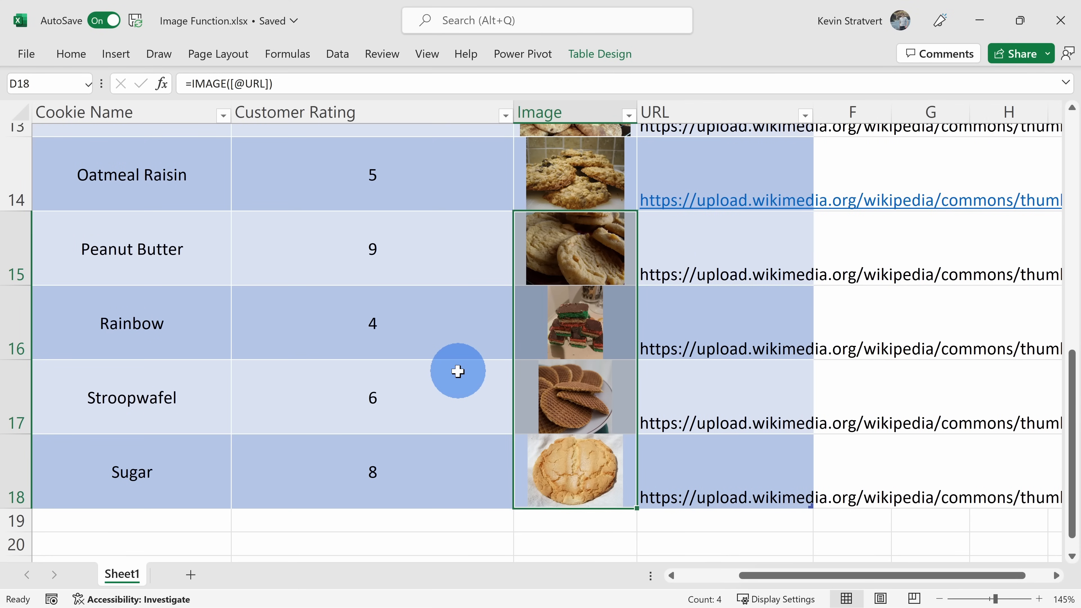
mouse_move(488, 142)
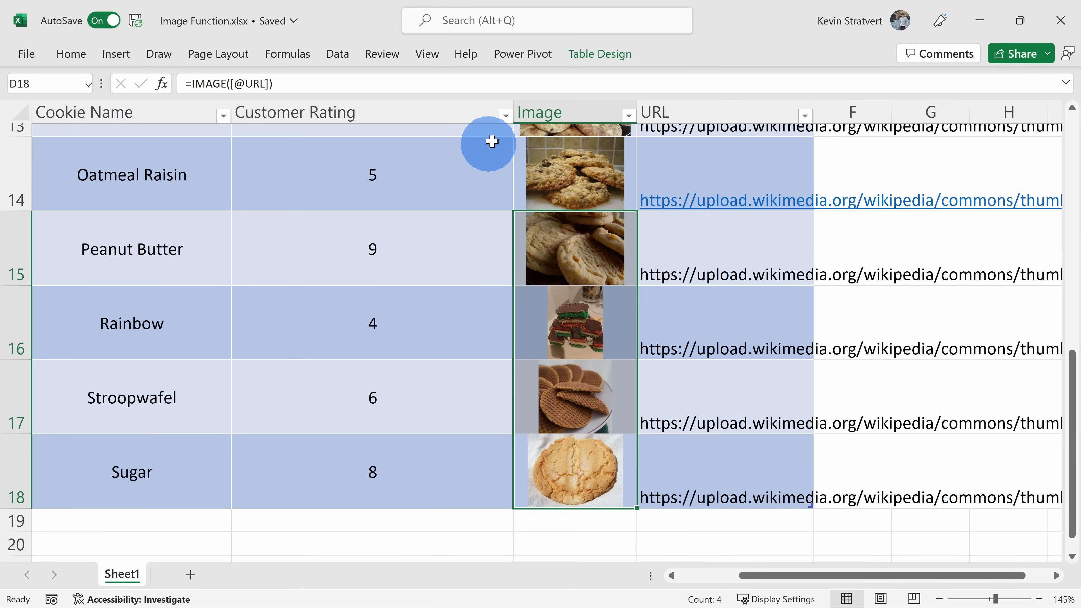
- Sort Customer Rating largest to smallest and select the lowest-rated Fortune row
click(500, 114)
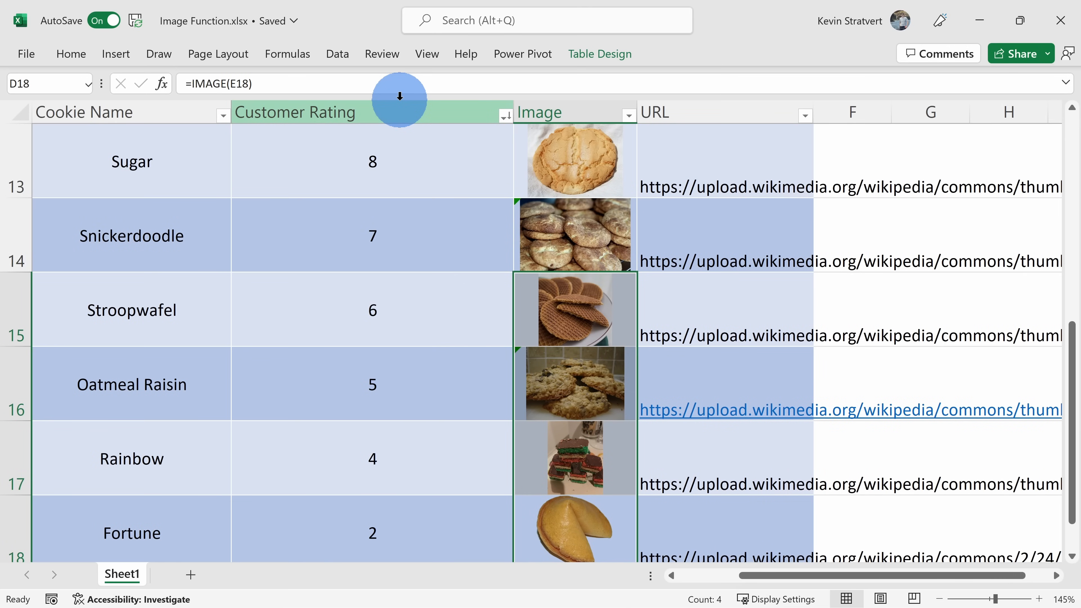
scroll(down, 3)
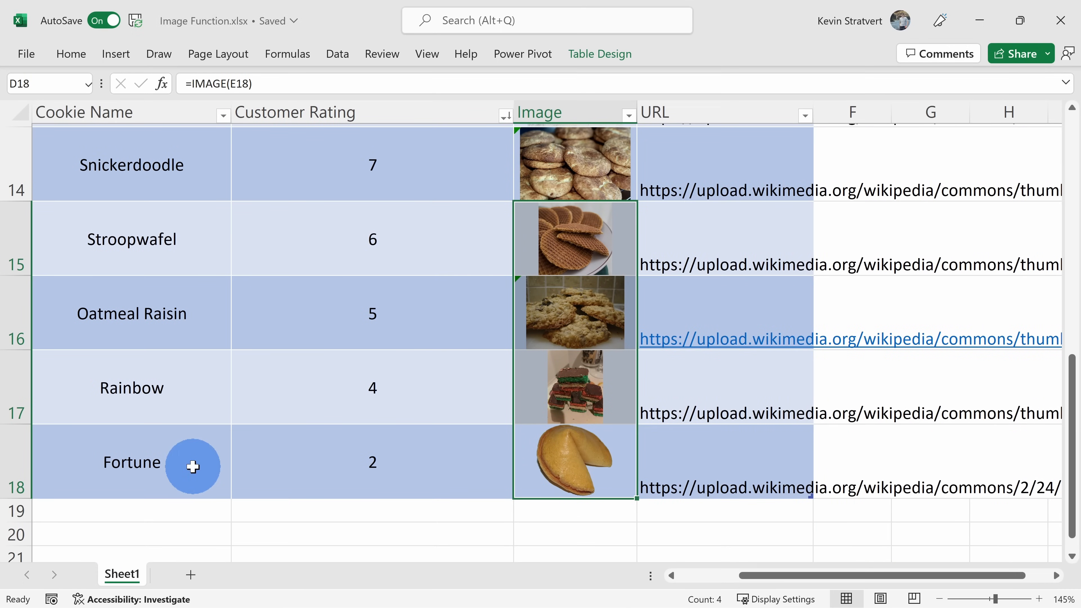
click(131, 462)
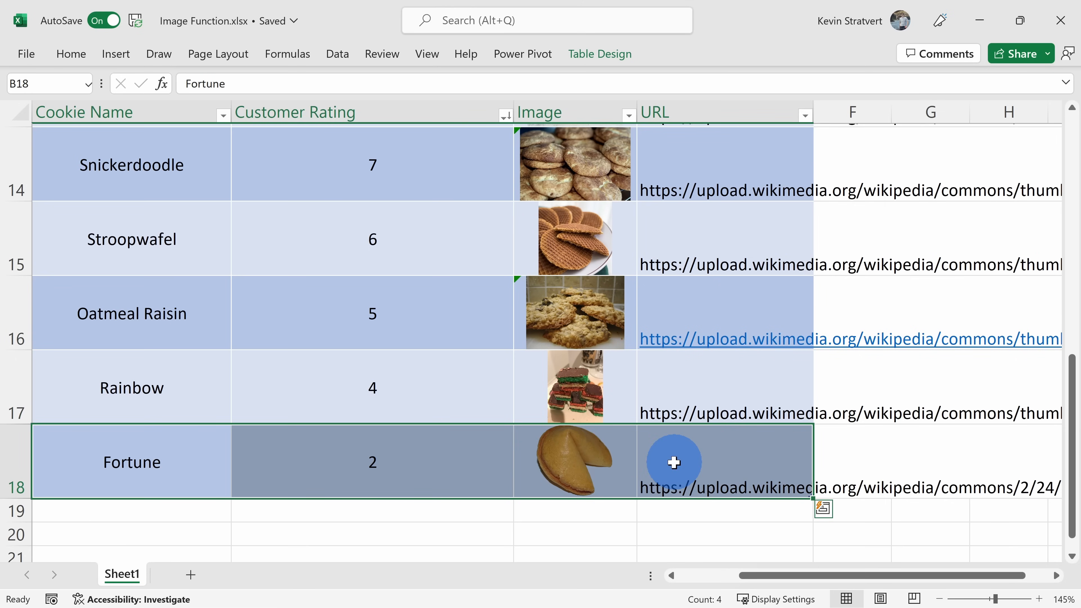